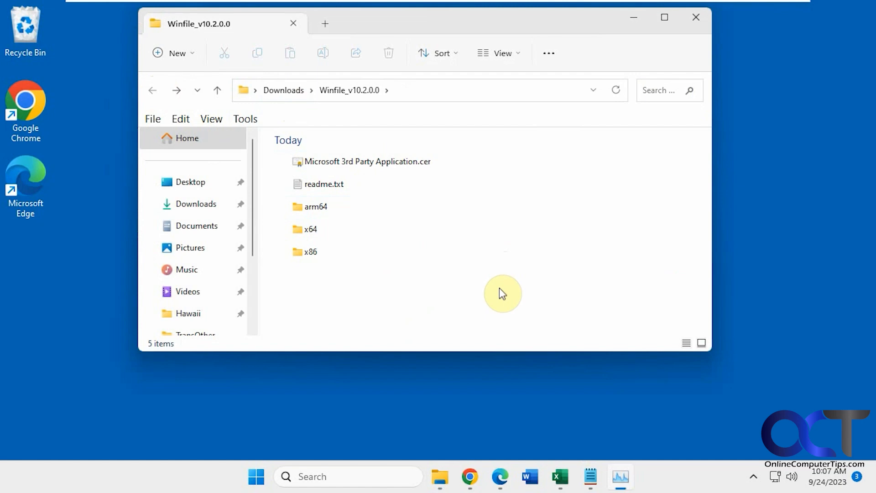
pyautogui.moveTo(470, 280)
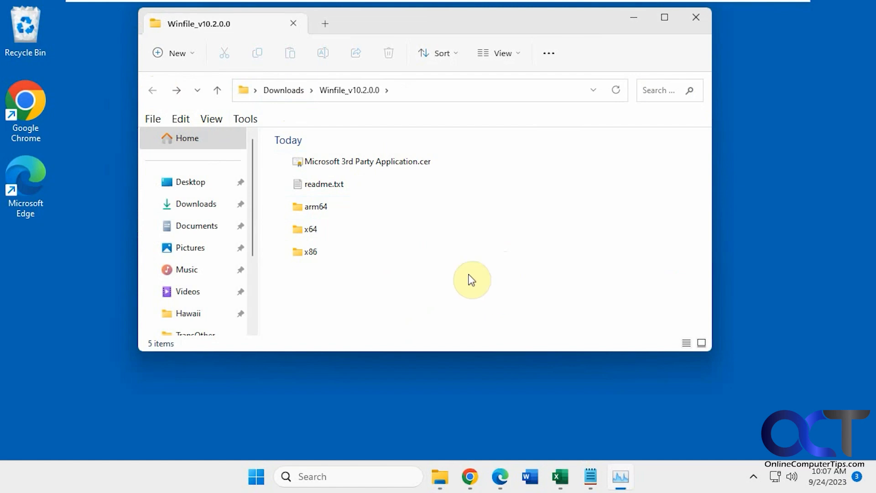
pyautogui.moveTo(426, 276)
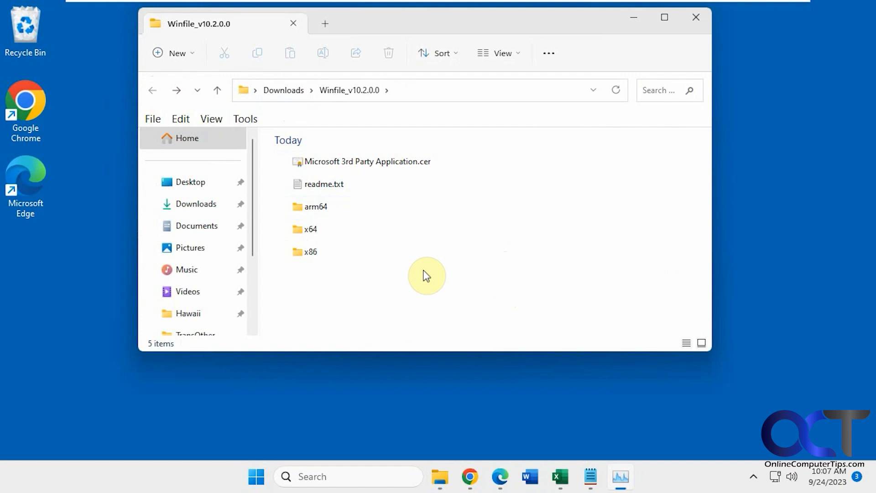
pyautogui.moveTo(411, 319)
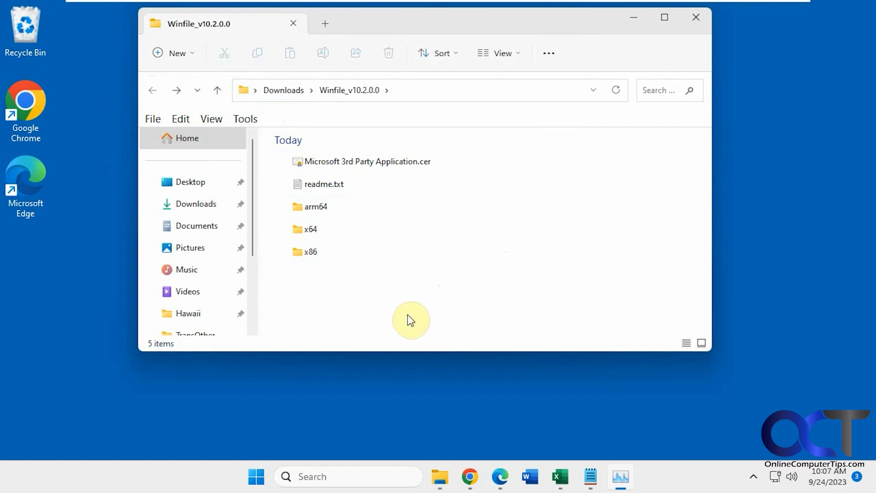
pyautogui.moveTo(400, 328)
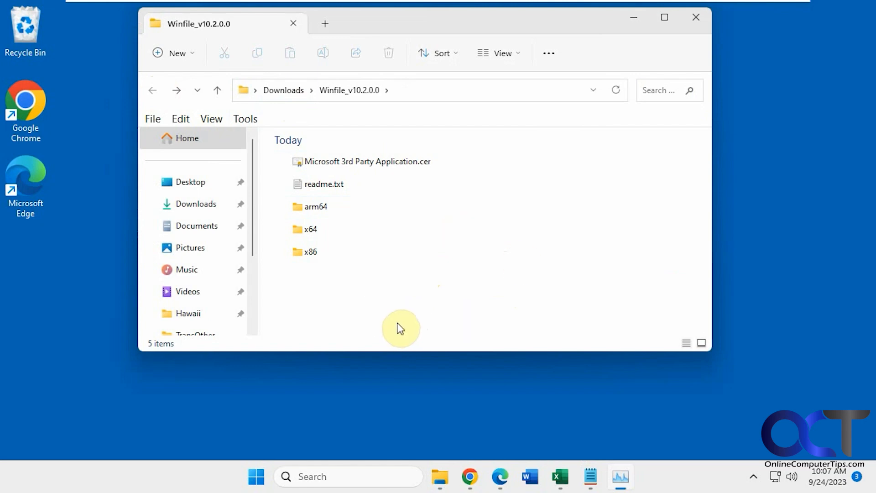
pyautogui.moveTo(346, 298)
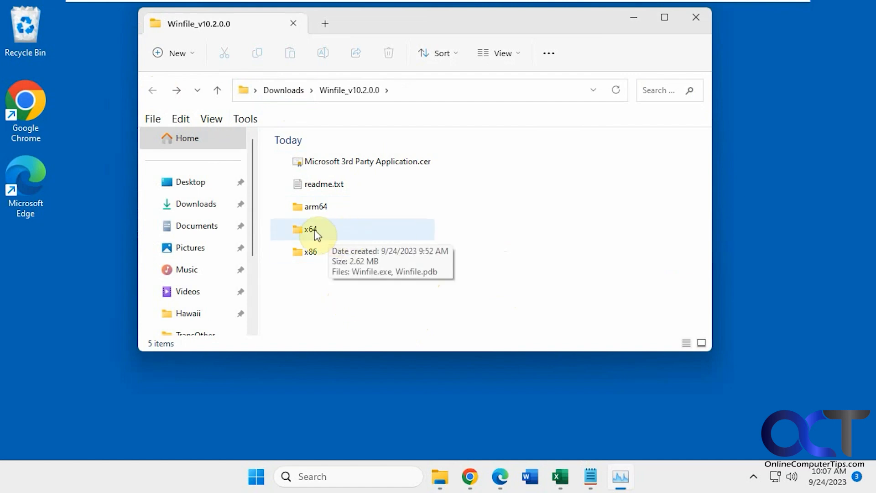
# Launch Winfile.exe from the x64 folder of the Winfile_v10.2.0.0 package
pyautogui.doubleClick(312, 229)
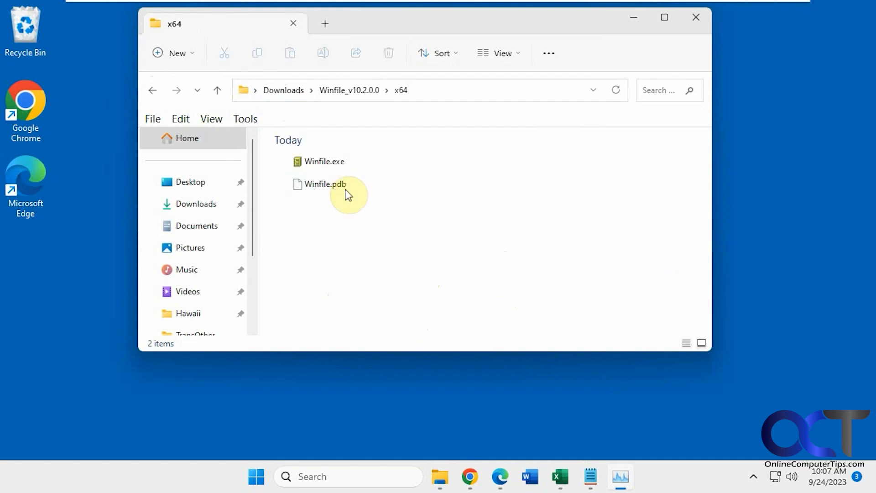
pyautogui.click(323, 161)
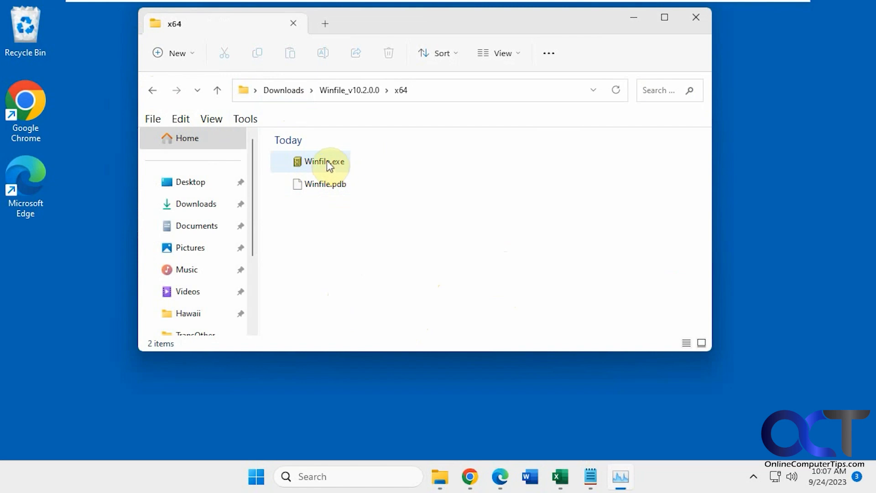
pyautogui.doubleClick(324, 161)
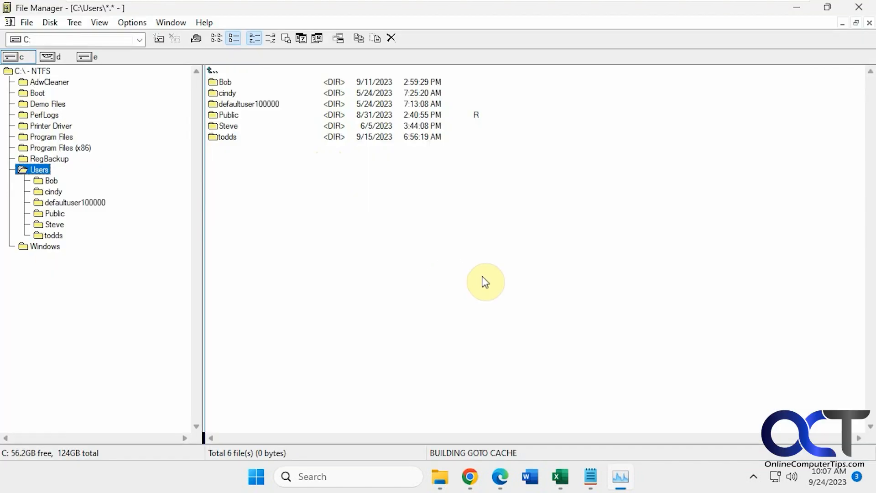
pyautogui.moveTo(127, 203)
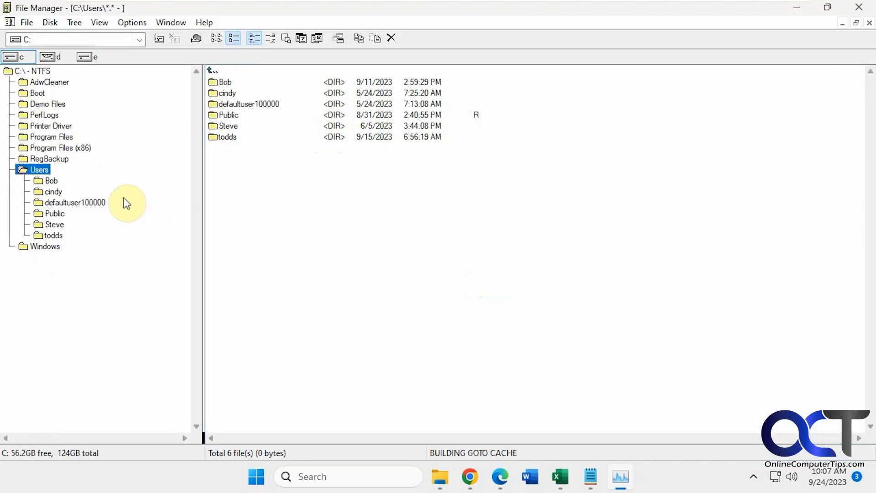
pyautogui.moveTo(44, 108)
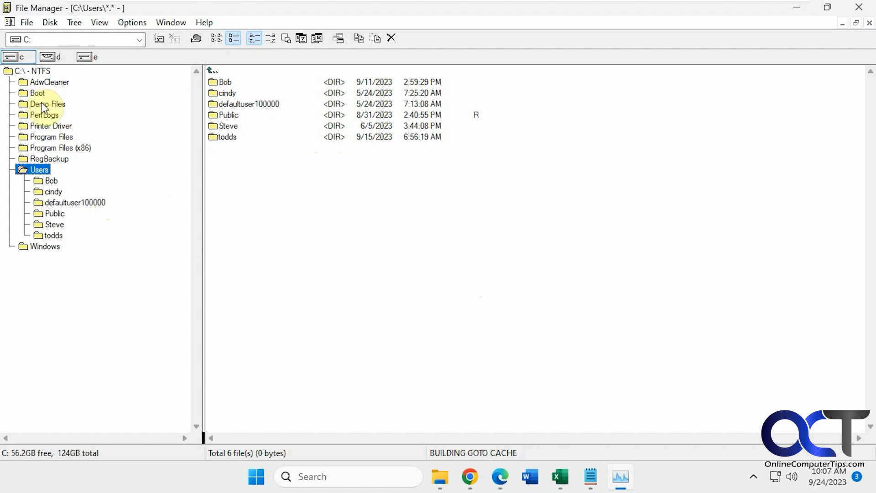
# Display the C:\Windows folder's contents and its context menu of file operations
pyautogui.click(88, 56)
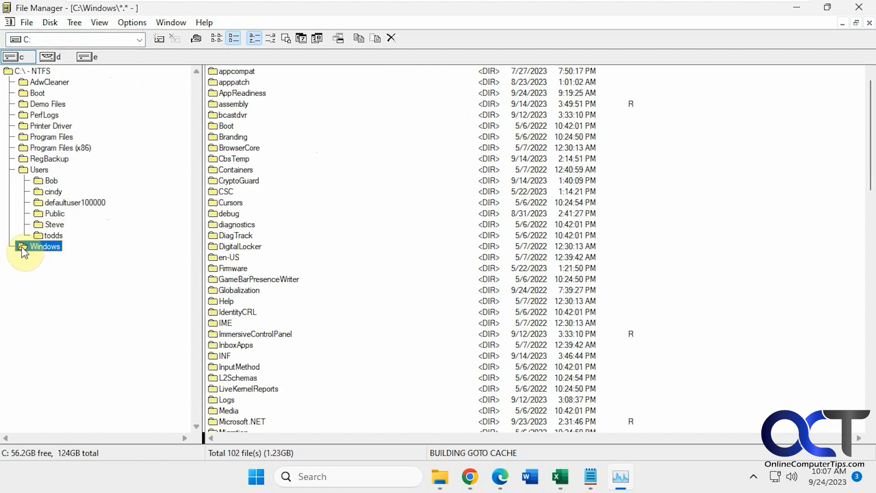
pyautogui.rightClick(45, 246)
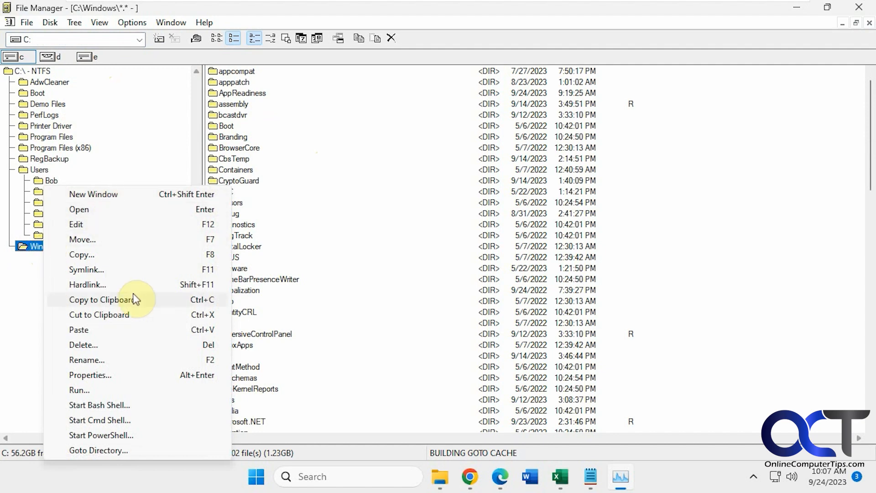
pyautogui.moveTo(110, 360)
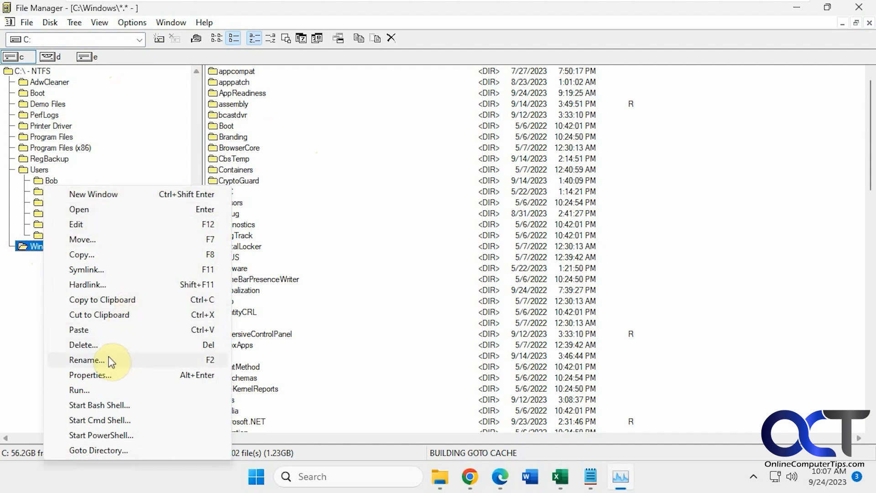
pyautogui.moveTo(62, 95)
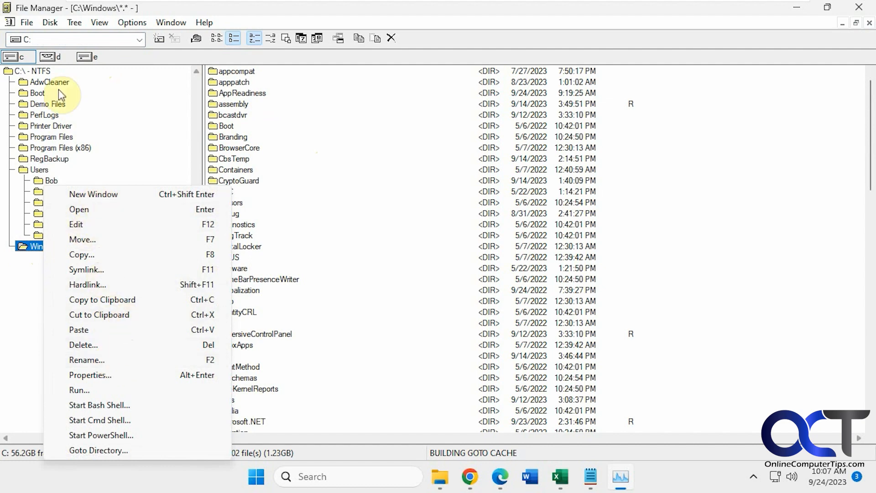
pyautogui.click(27, 22)
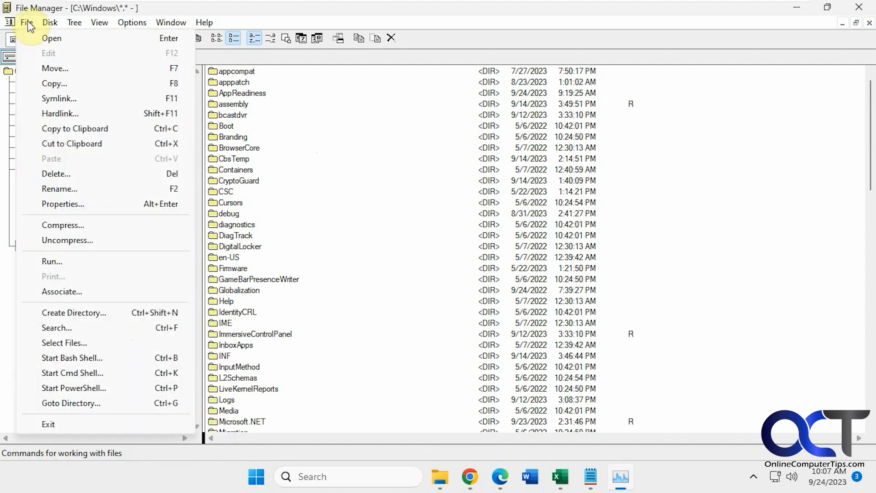
pyautogui.moveTo(92, 217)
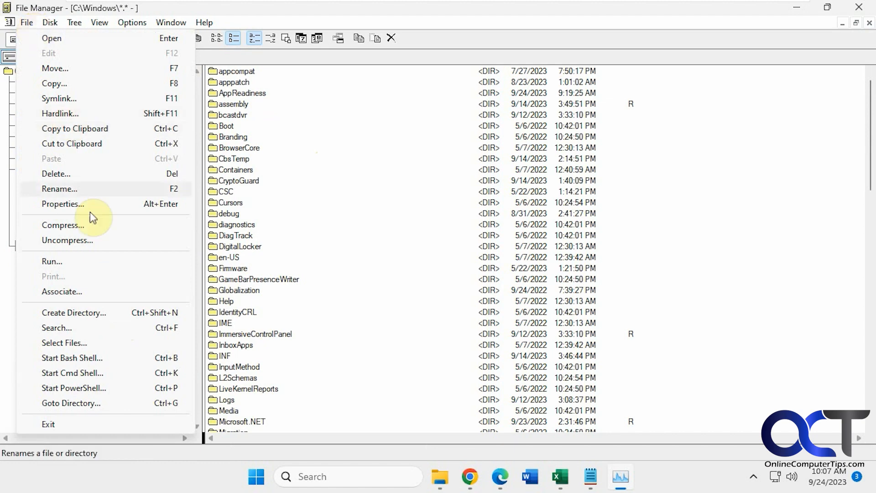
pyautogui.click(50, 22)
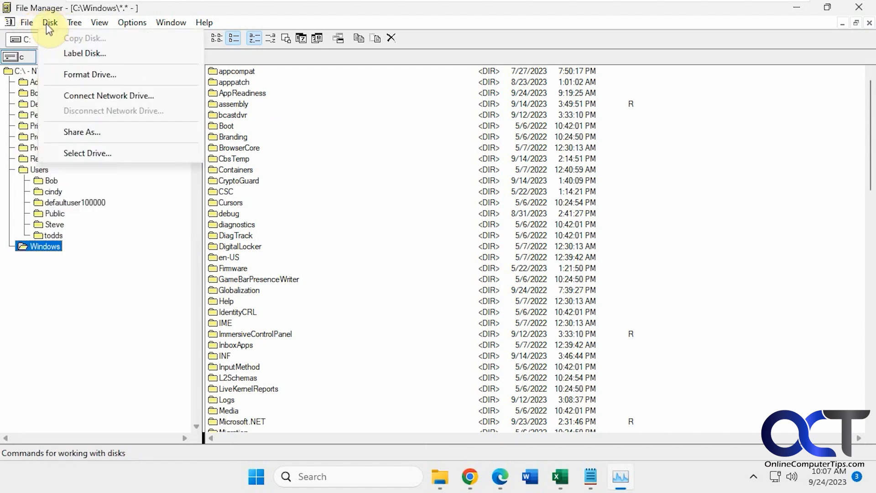
pyautogui.click(73, 22)
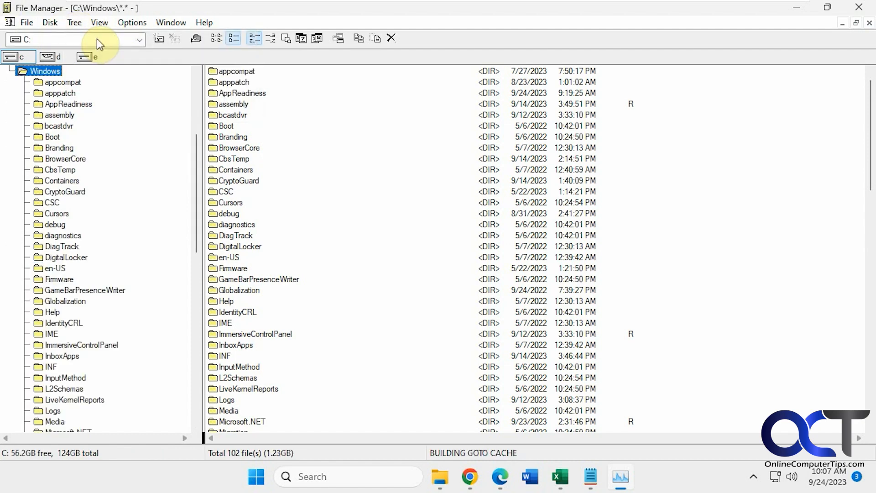
pyautogui.click(99, 23)
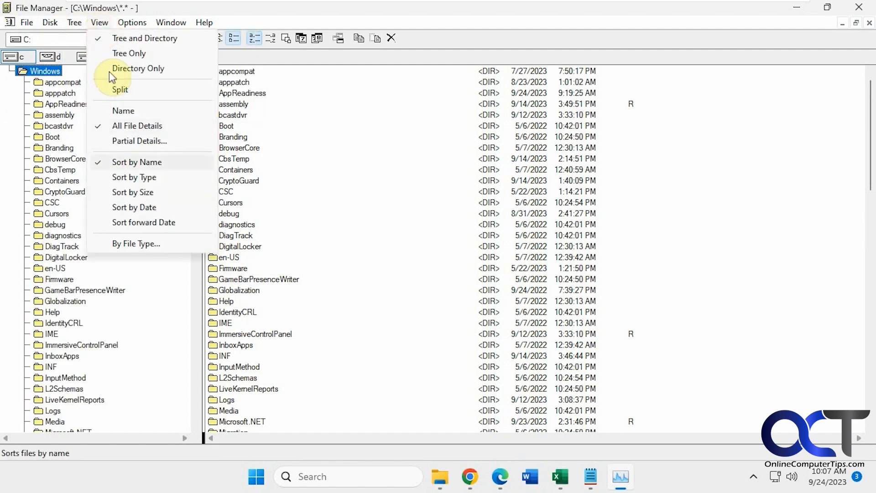
pyautogui.moveTo(134, 192)
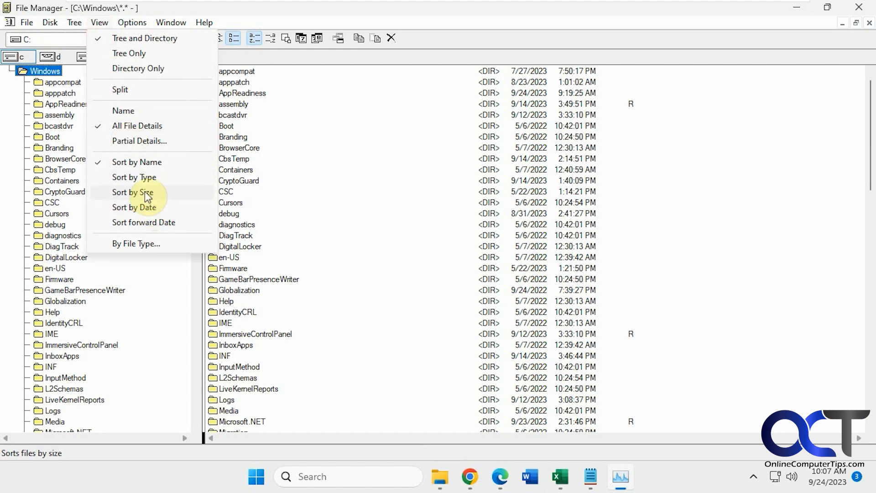
pyautogui.click(140, 141)
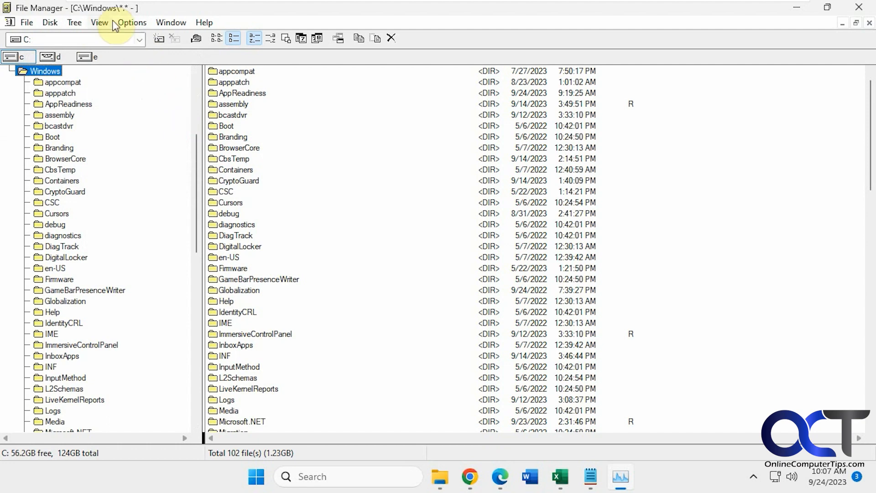
pyautogui.click(132, 23)
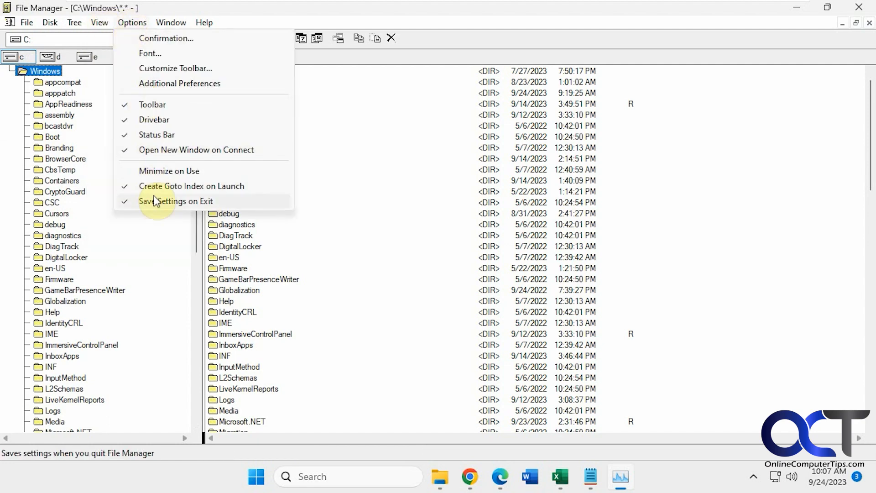
pyautogui.click(170, 22)
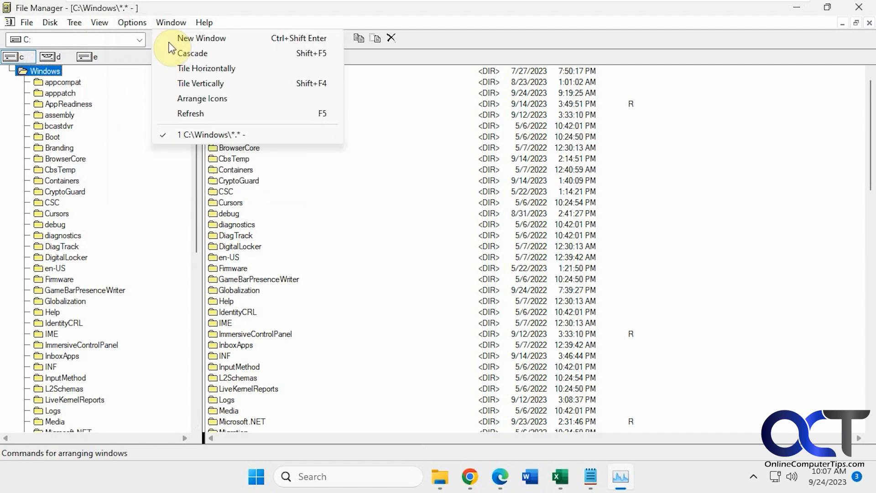
pyautogui.click(204, 22)
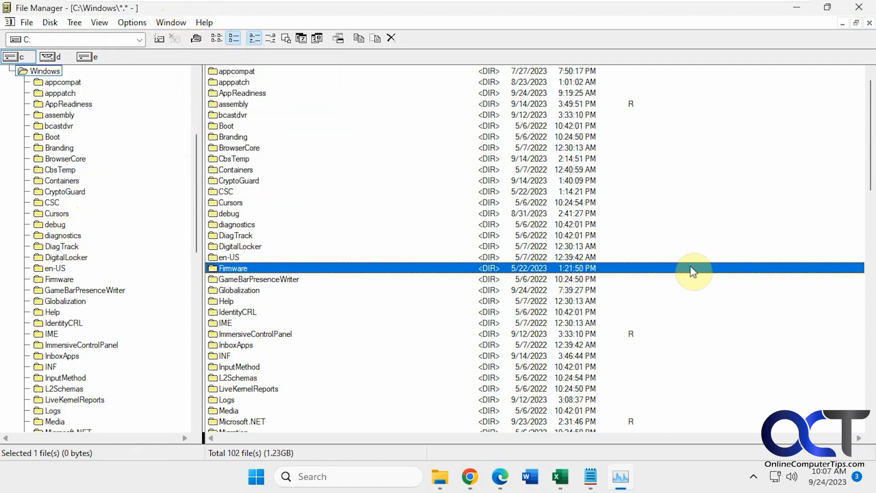
# Navigate the tree toward C:\Users\todds\Pictures, expanding the user profile folder
pyautogui.click(85, 289)
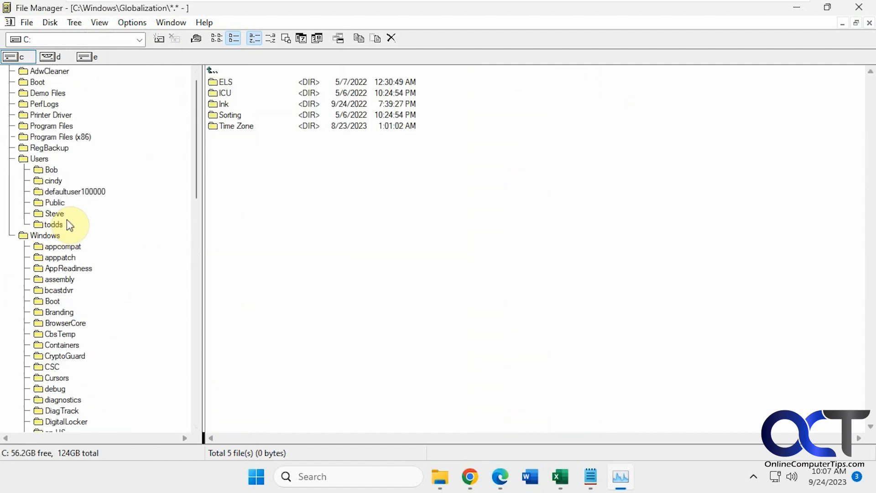
pyautogui.rightClick(236, 125)
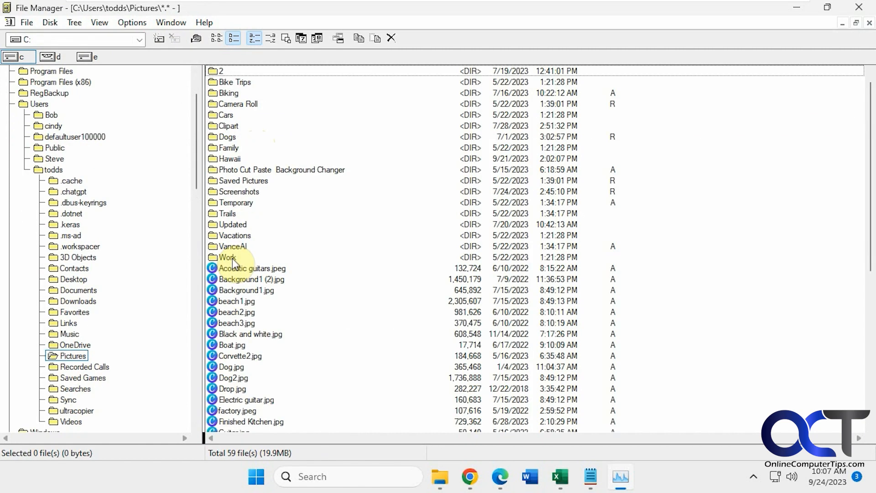
pyautogui.moveTo(251, 269); pyautogui.dragTo(227, 257)
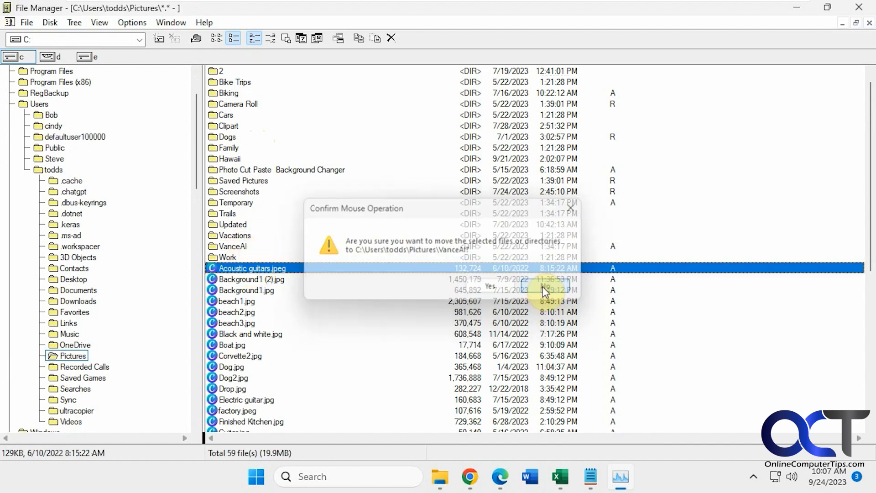
pyautogui.click(489, 287)
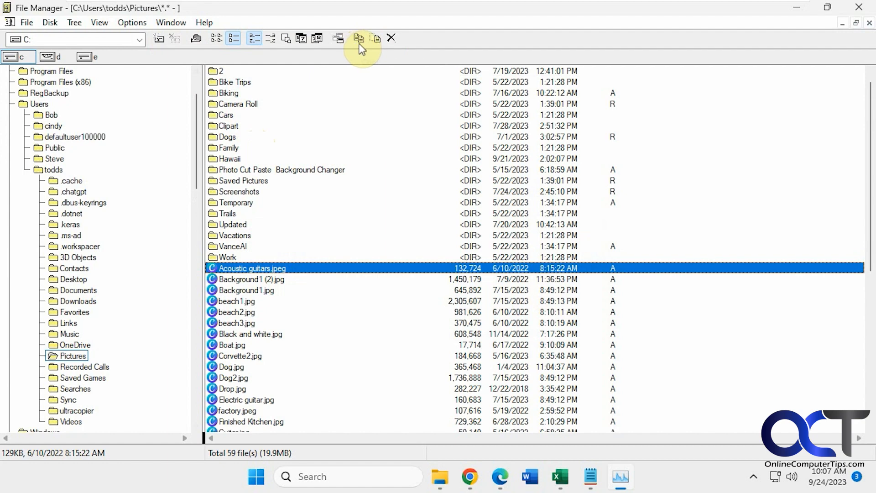
pyautogui.moveTo(366, 52)
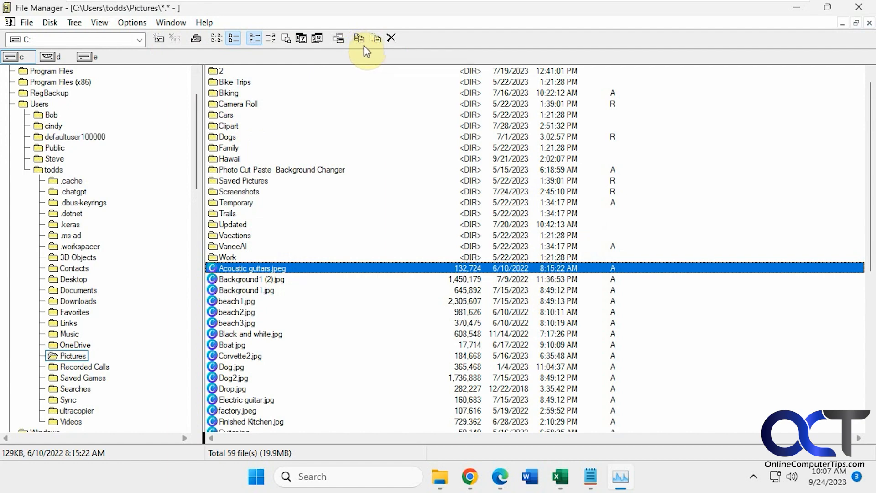
pyautogui.moveTo(724, 187)
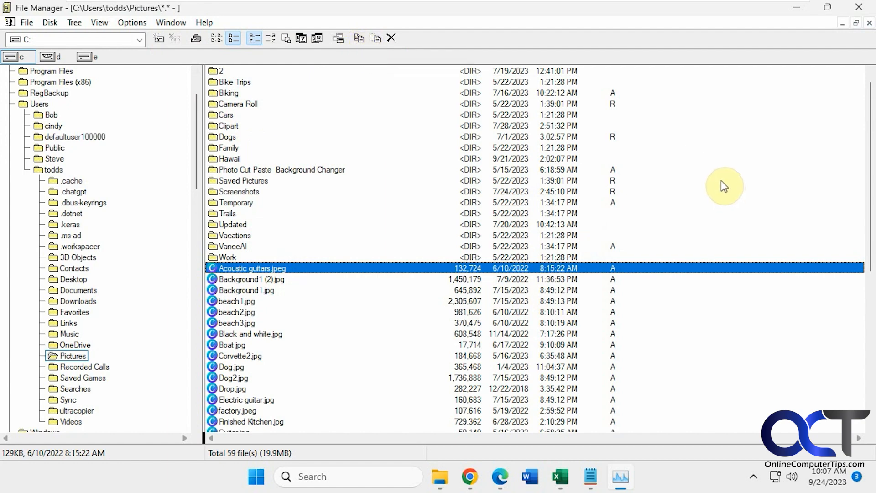
pyautogui.moveTo(438, 170)
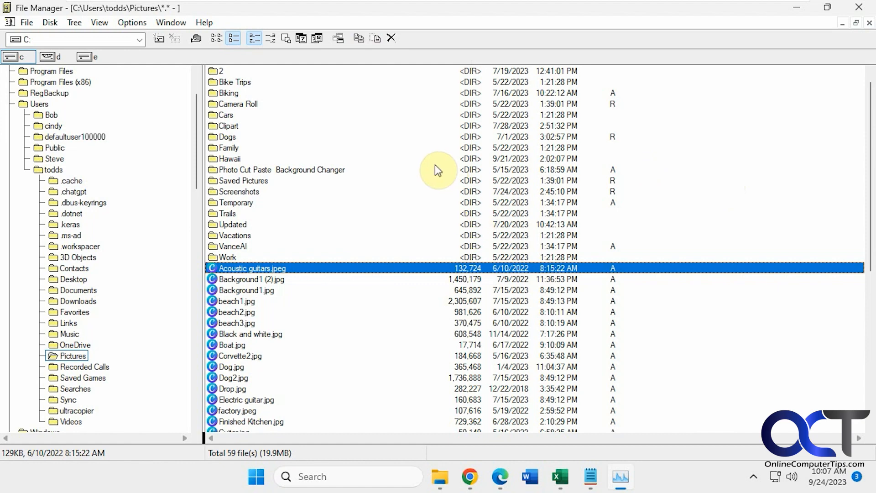
pyautogui.moveTo(386, 191)
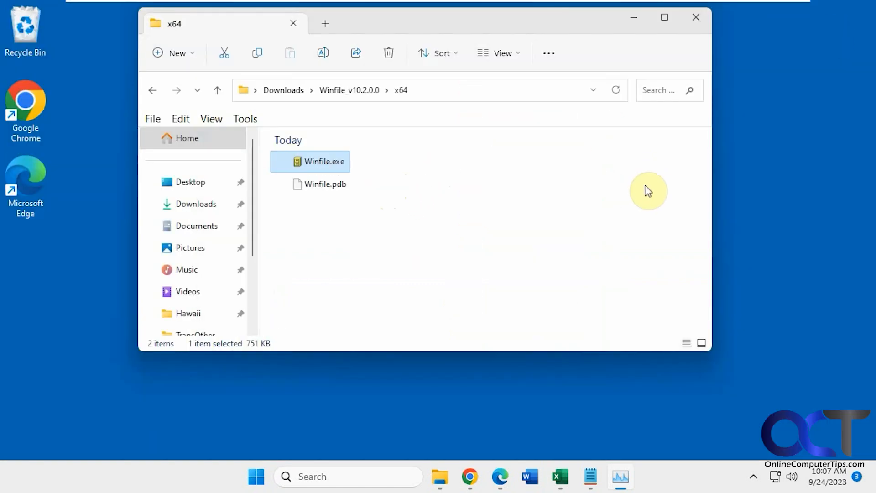
pyautogui.moveTo(633, 414)
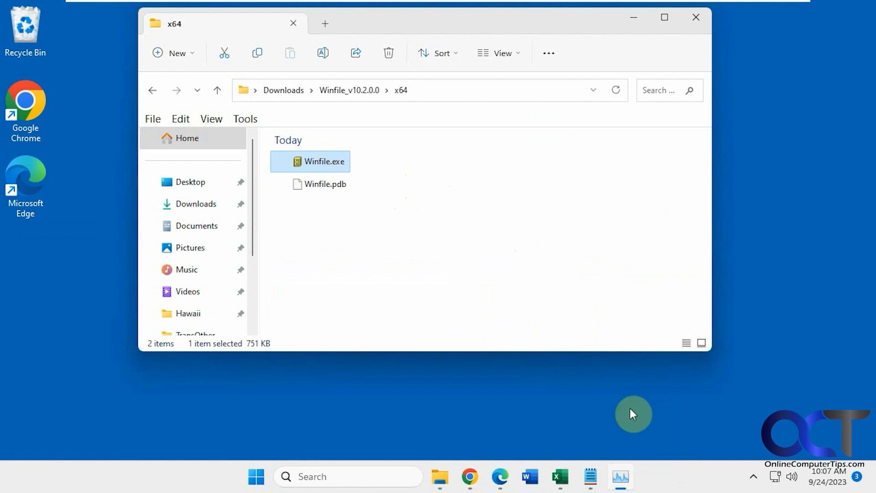
pyautogui.moveTo(460, 246)
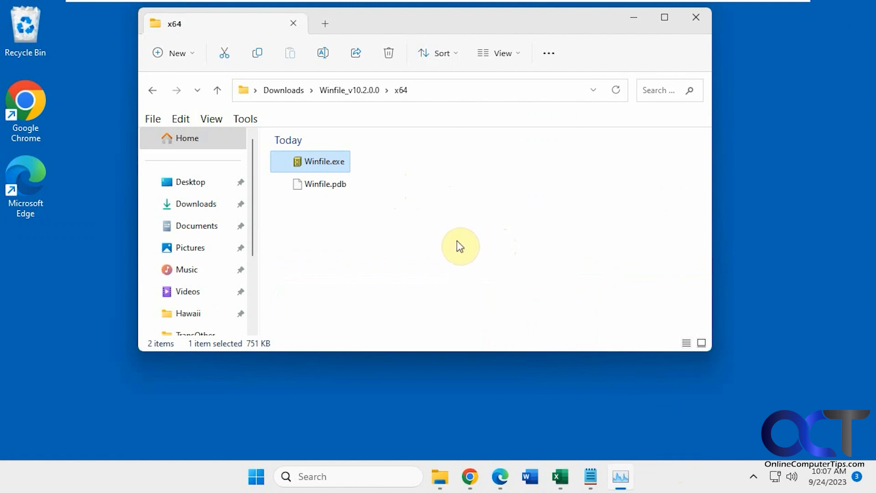
pyautogui.moveTo(458, 259)
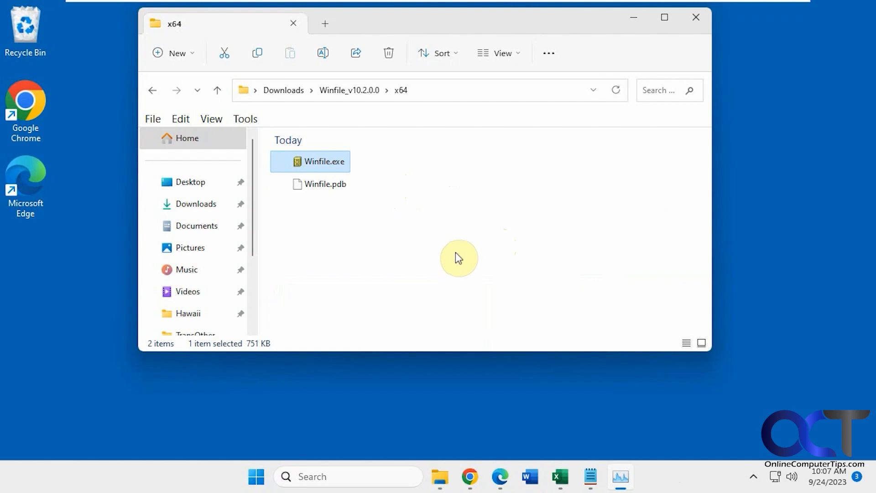
pyautogui.moveTo(450, 241)
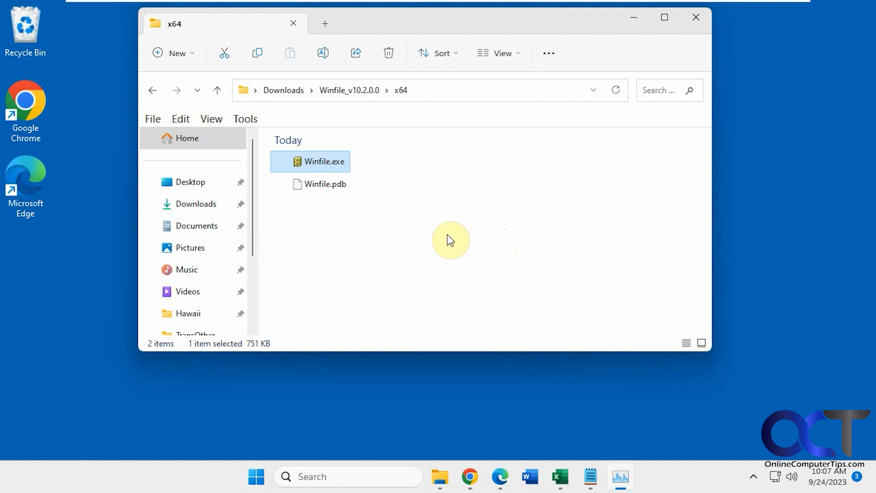